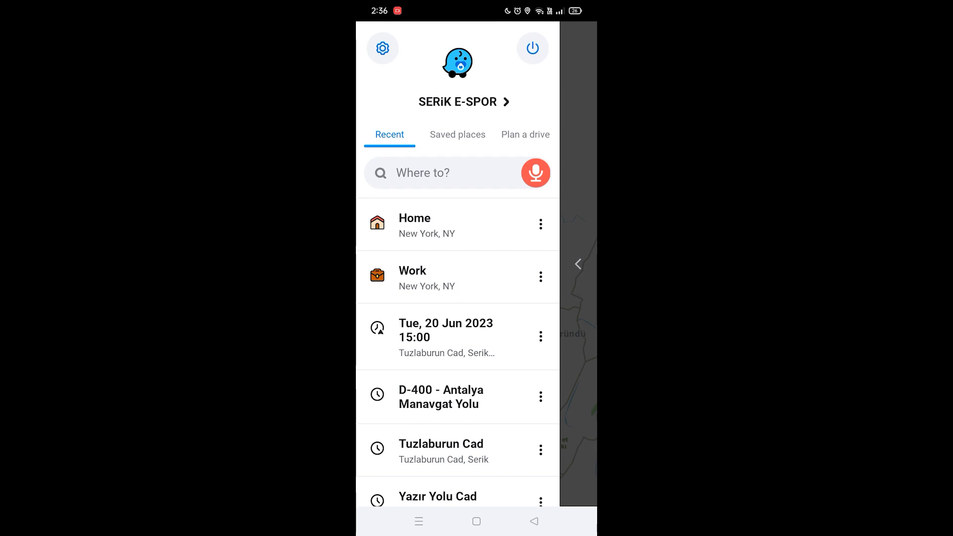
- Go to Waze settings and enter the Map display options
{"action": "left_click", "coordinate": [382, 48]}
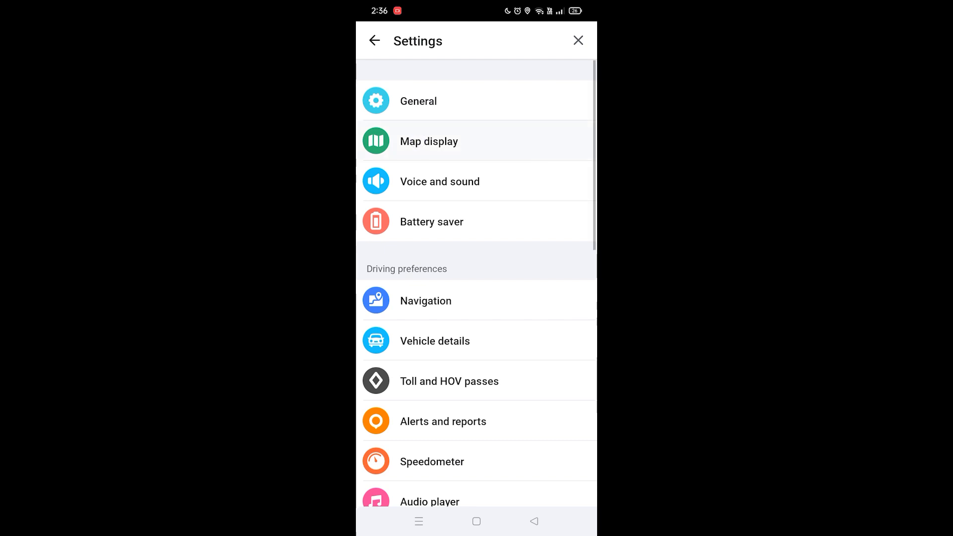
{"action": "left_click", "coordinate": [428, 141]}
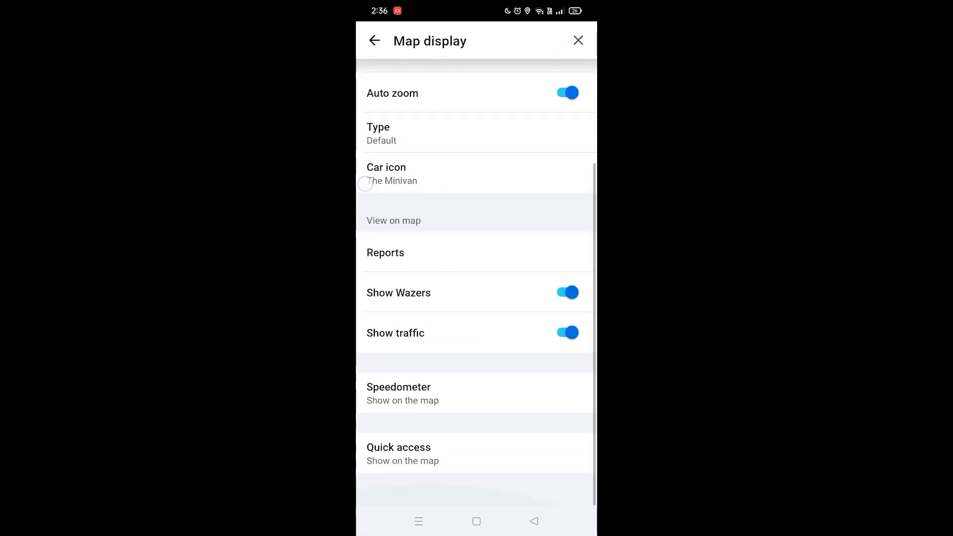
- Open Reports under View on map and browse the alert types list
{"action": "left_click", "coordinate": [384, 252]}
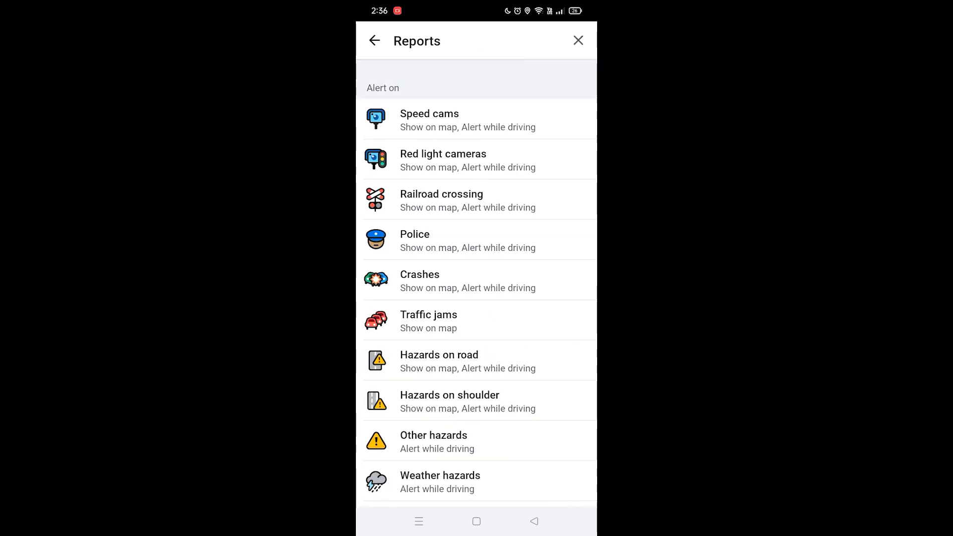
{"action": "scroll", "scroll_direction": "down", "scroll_amount": 3}
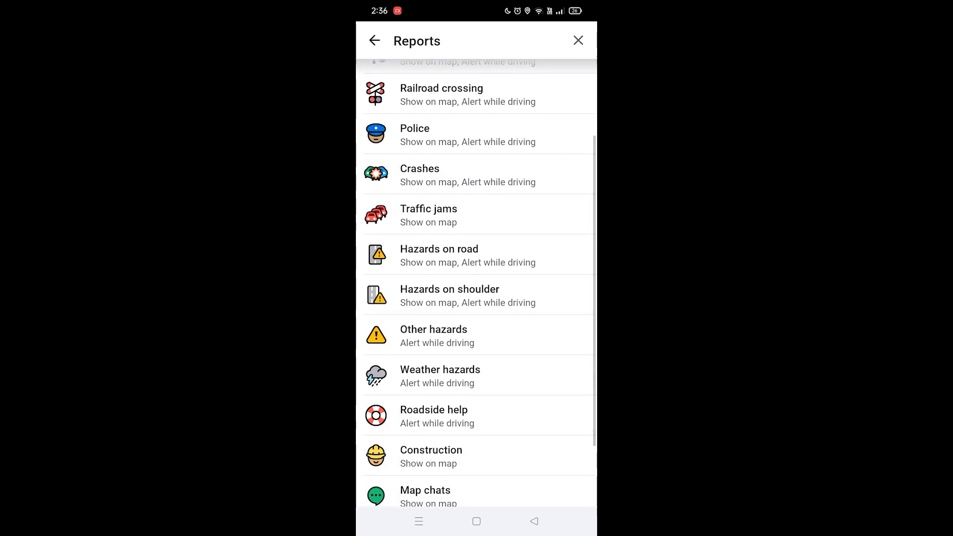
{"action": "scroll", "scroll_direction": "up", "scroll_amount": 3}
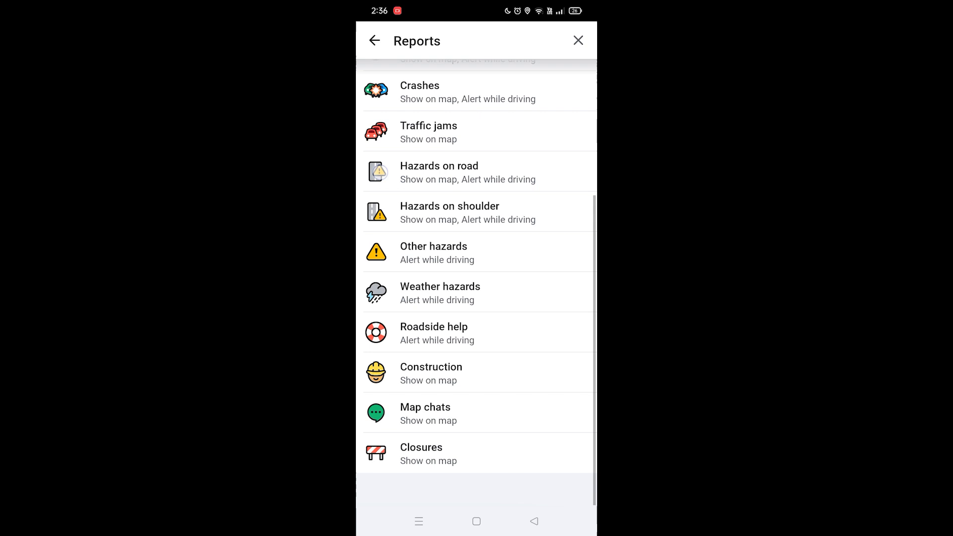
{"action": "scroll", "scroll_direction": "up", "scroll_amount": 3}
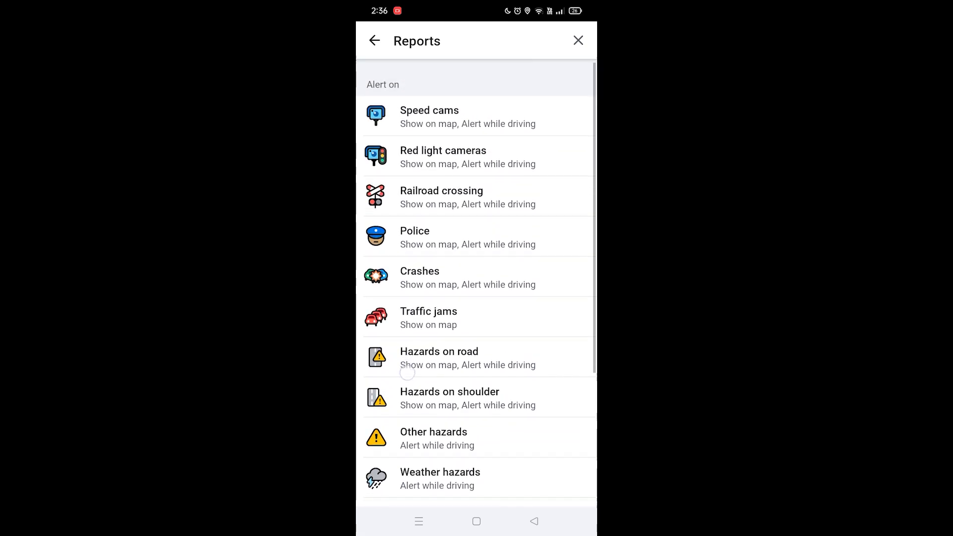
- In Speed cams, toggle Show on map off, then enable Alert while driving and Show on map
{"action": "left_click", "coordinate": [429, 117]}
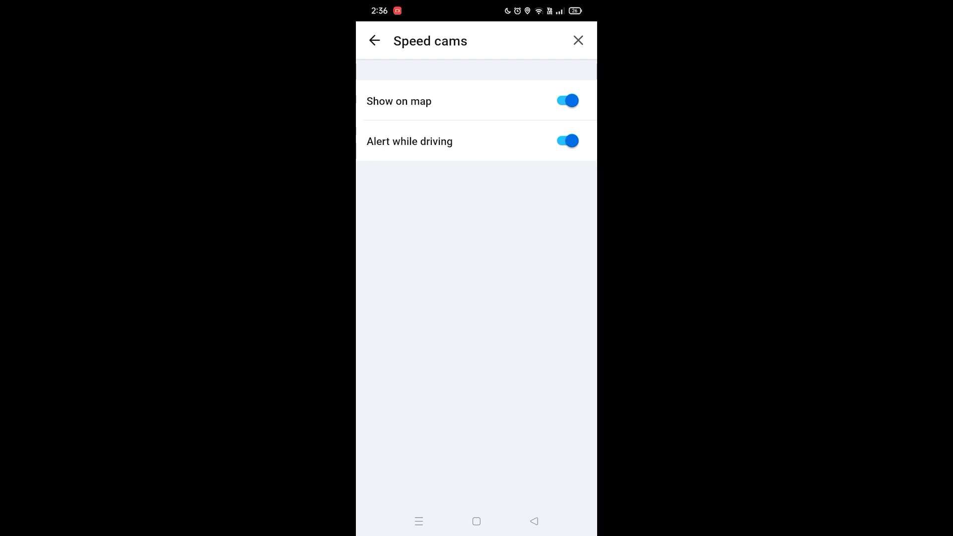
{"action": "left_click", "coordinate": [566, 101]}
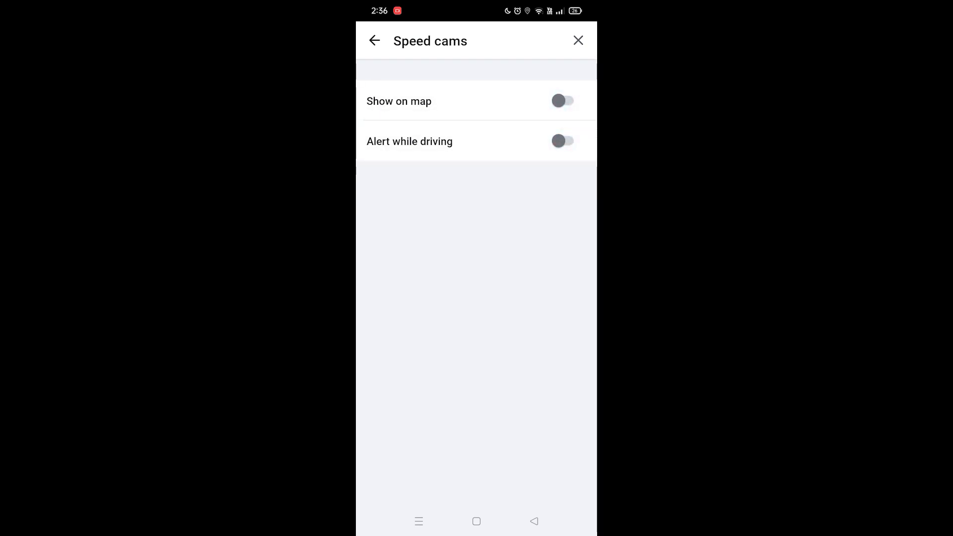
{"action": "left_click", "coordinate": [562, 141]}
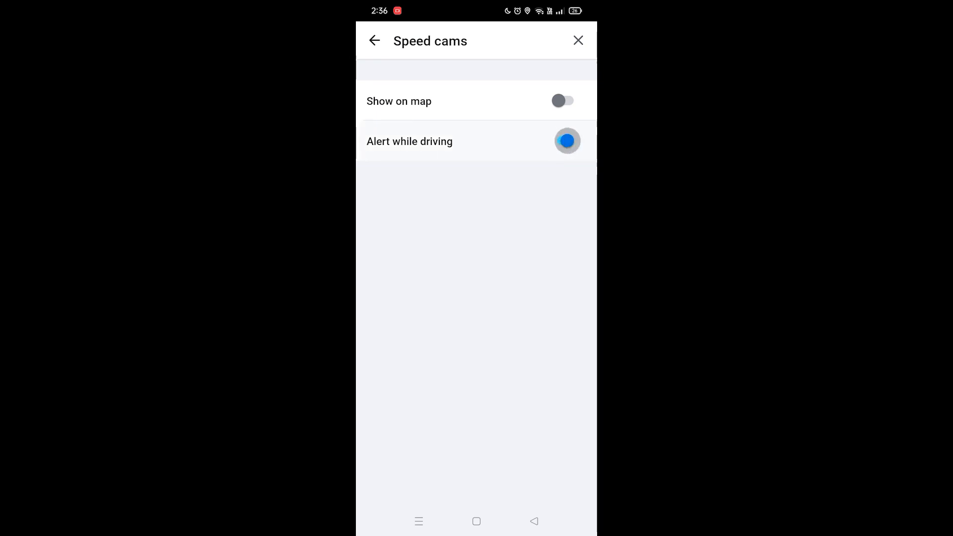
{"action": "left_click", "coordinate": [566, 100]}
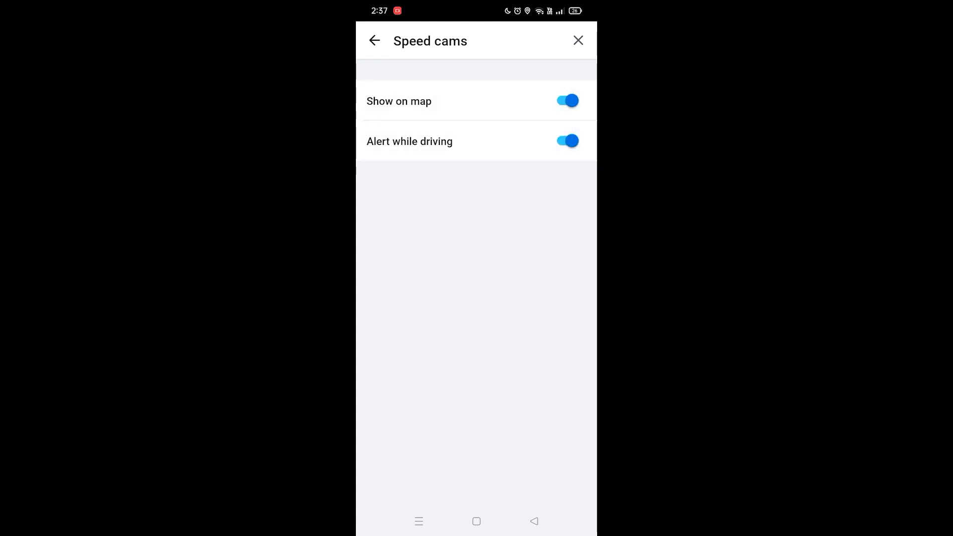